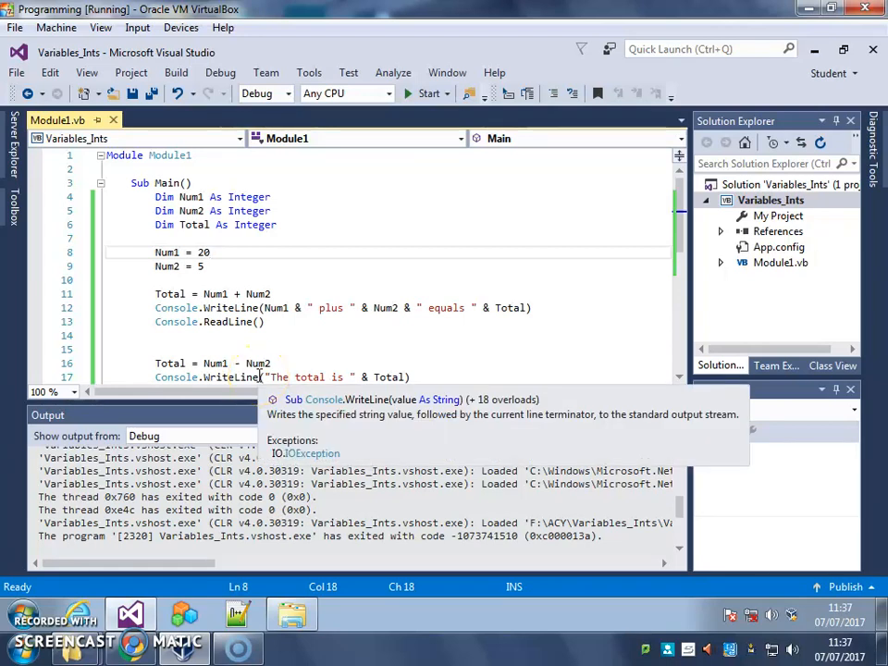
# Add Console.WriteLine("Please type in a number") and set Num1 = Console.ReadLine() replacing 20
pyautogui.click(150, 252)
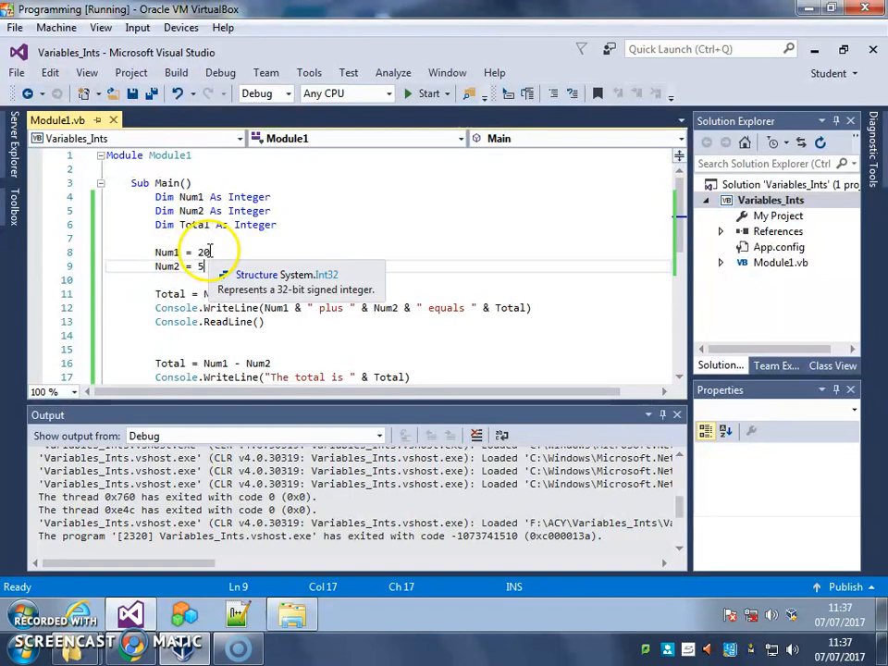
pyautogui.moveTo(167, 252)
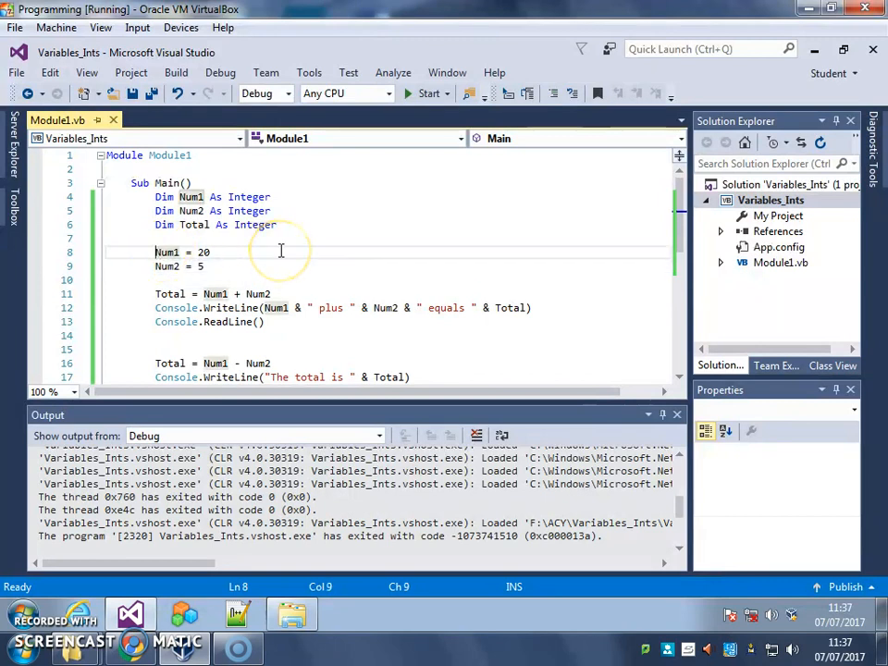
pyautogui.press('Return')
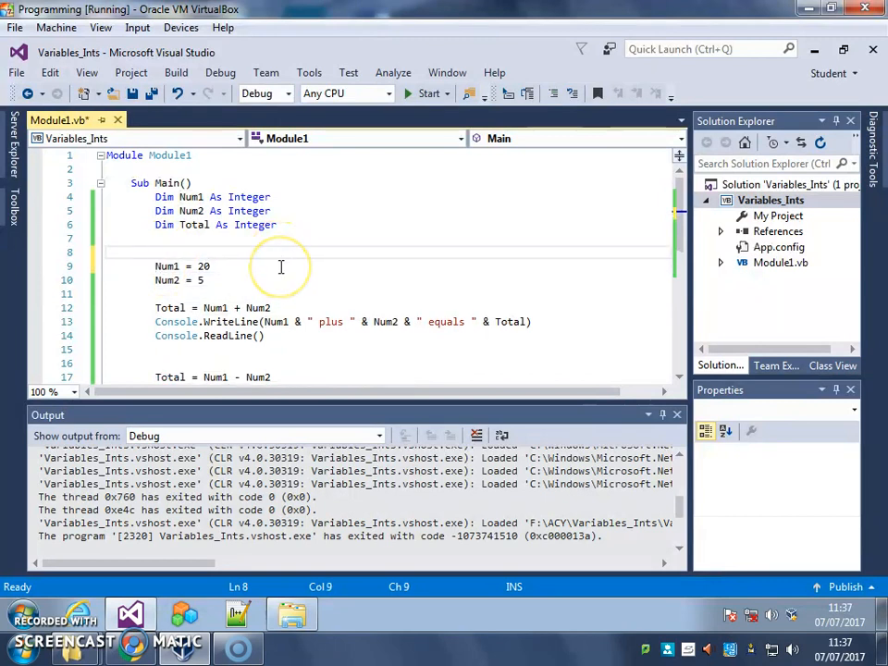
pyautogui.write('console.WriteLine(')
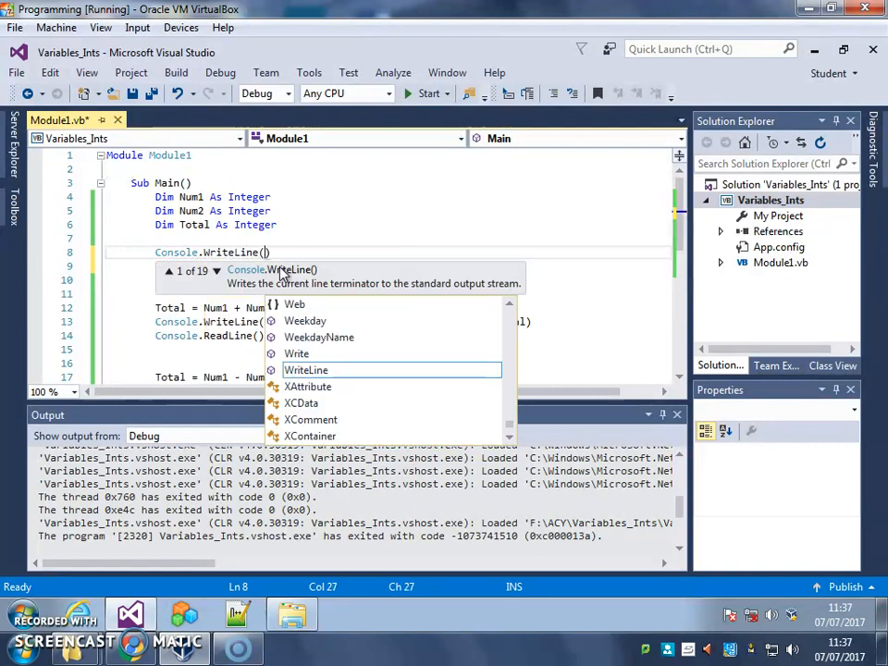
pyautogui.write('"P')
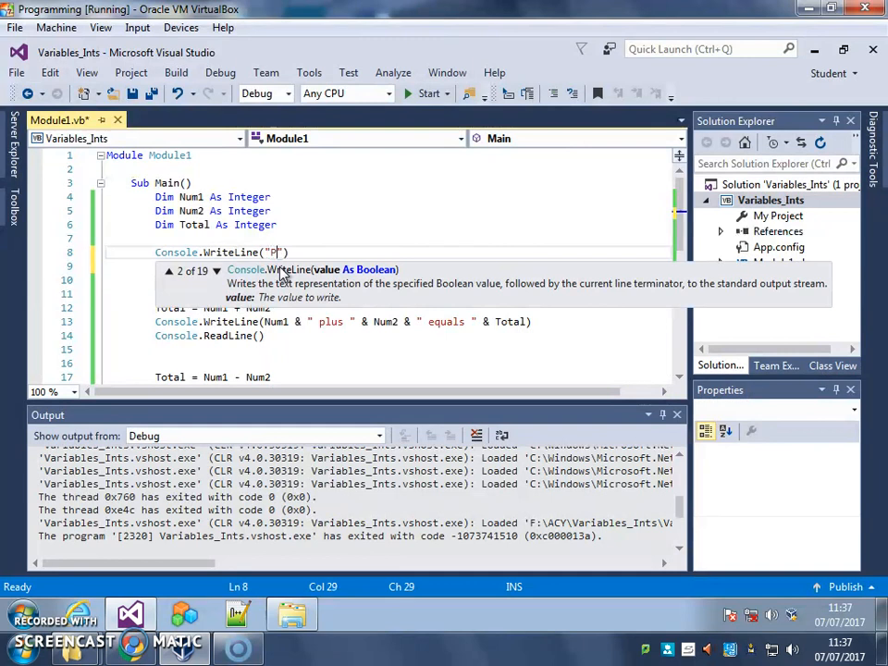
pyautogui.write('lease type i')
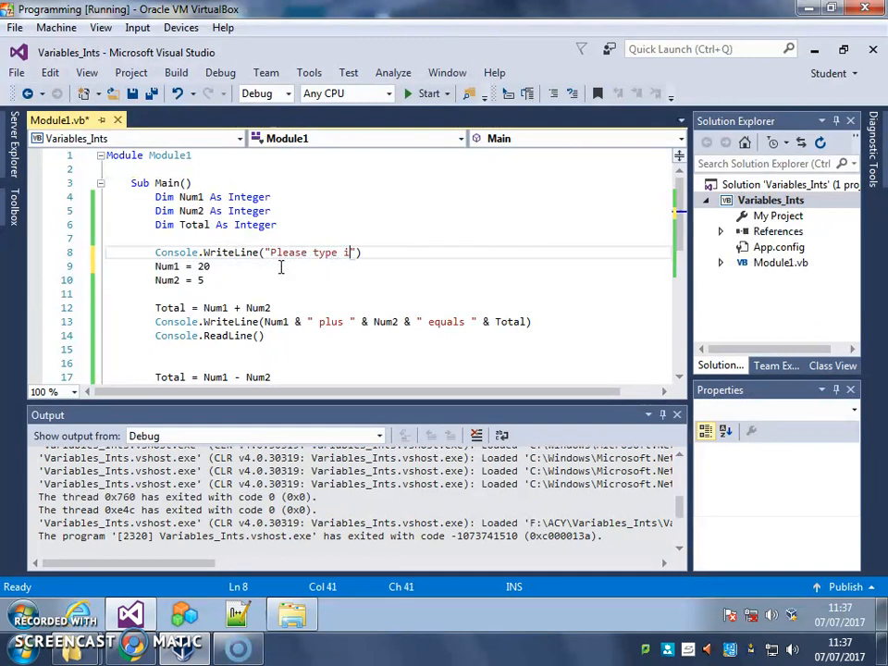
pyautogui.write('n a number')
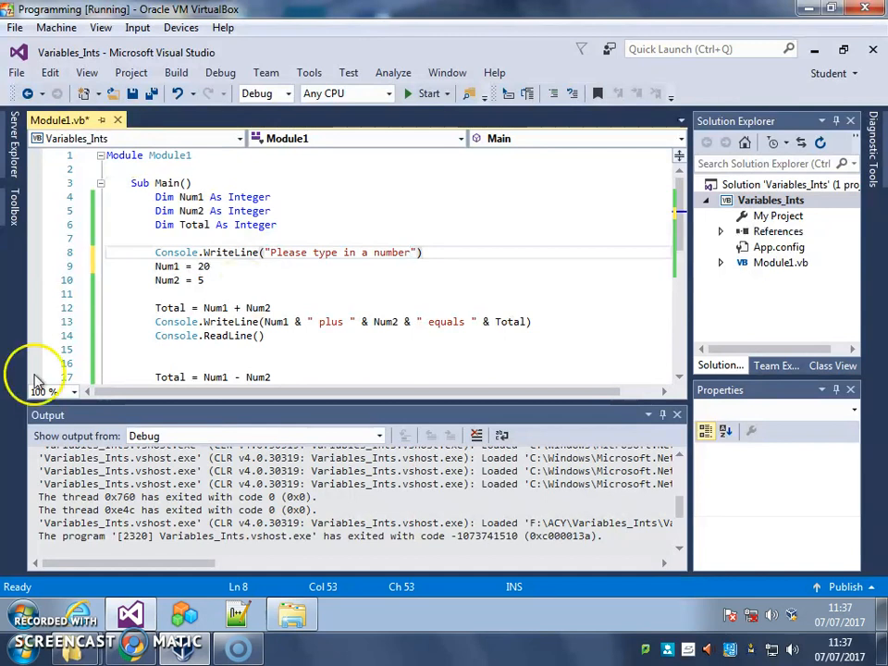
pyautogui.moveTo(208, 274)
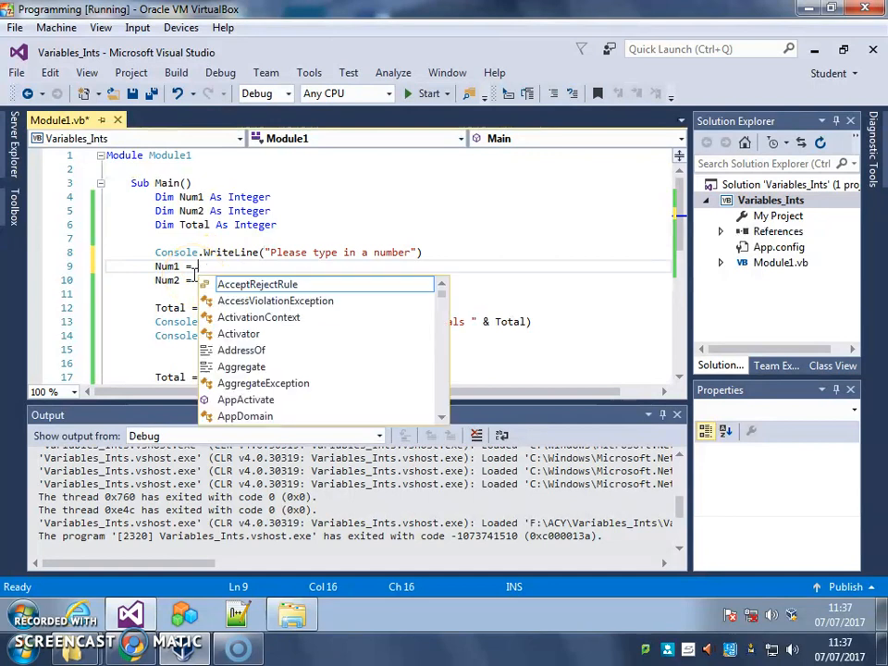
pyautogui.write('console.ReadLine(')
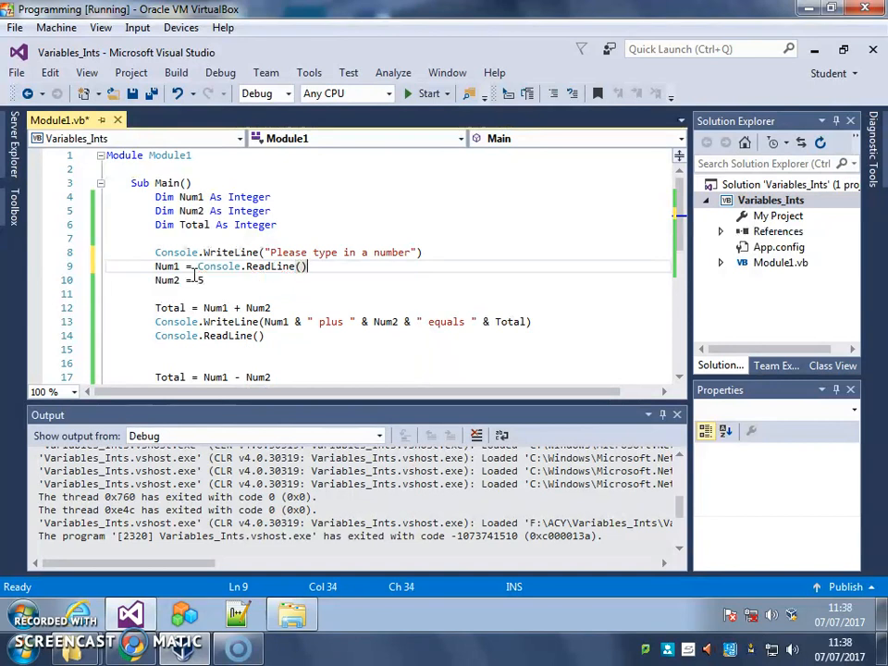
pyautogui.moveTo(281, 266)
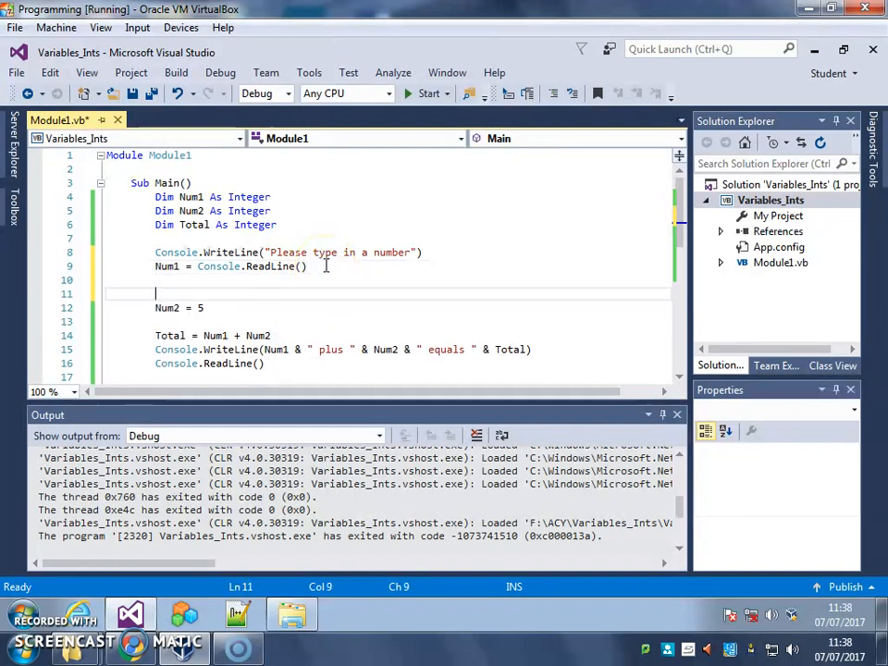
# Add the prompt "Please type in another number" and set Num2 = Console.ReadLine() replacing 5
pyautogui.write('Num')
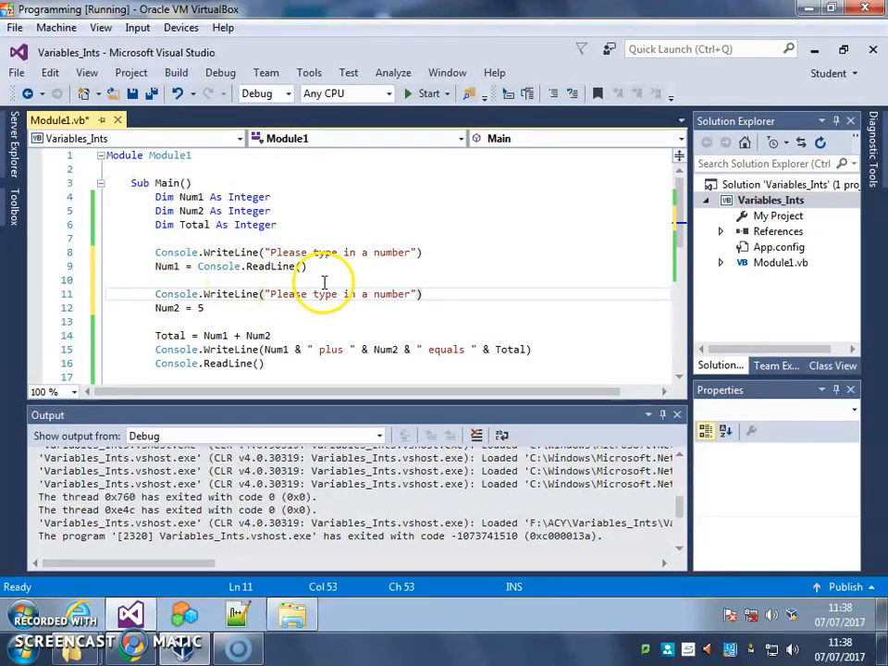
pyautogui.click(368, 292)
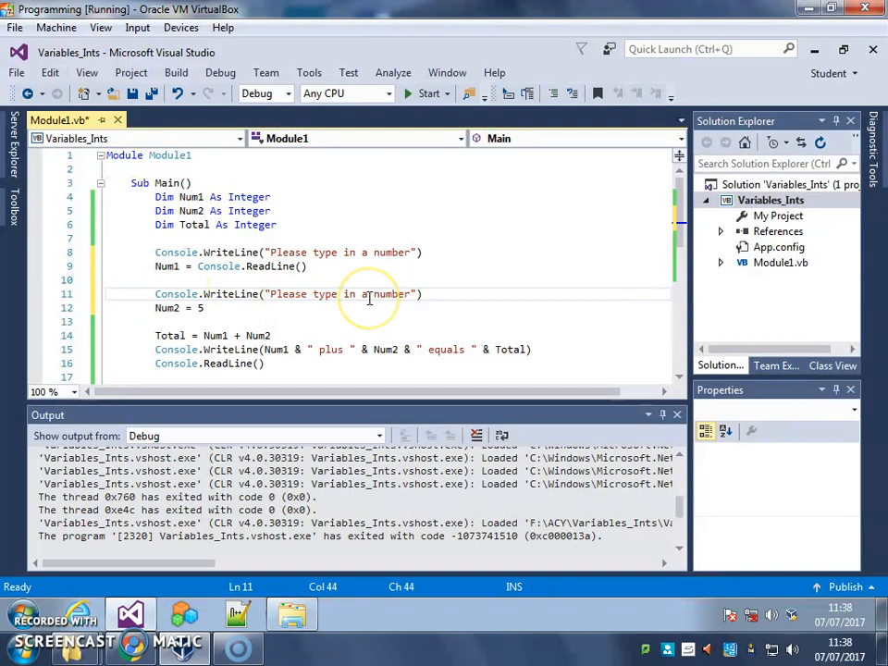
pyautogui.write('nother')
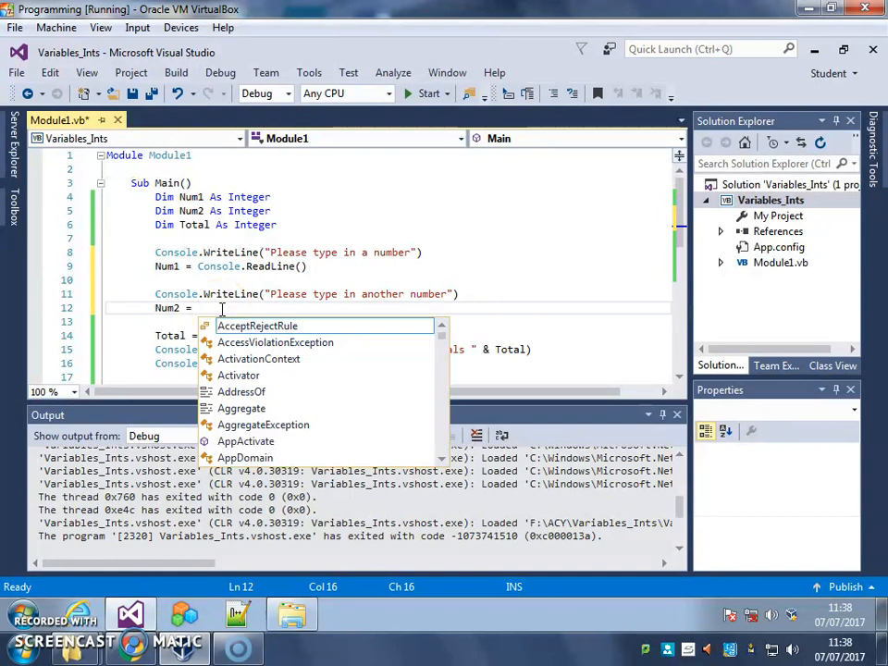
pyautogui.write('console.ReadLine(')
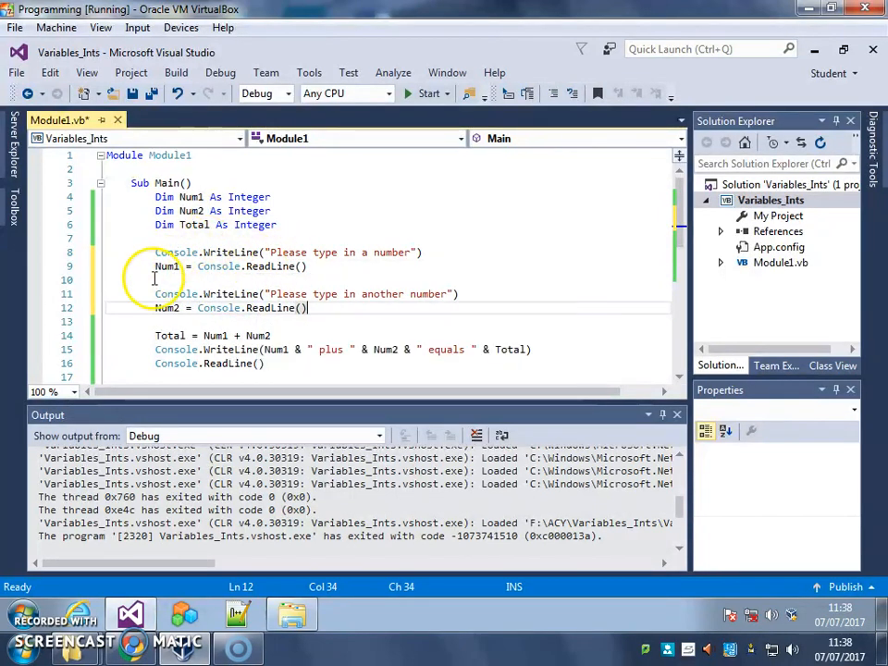
pyautogui.scroll(-3)
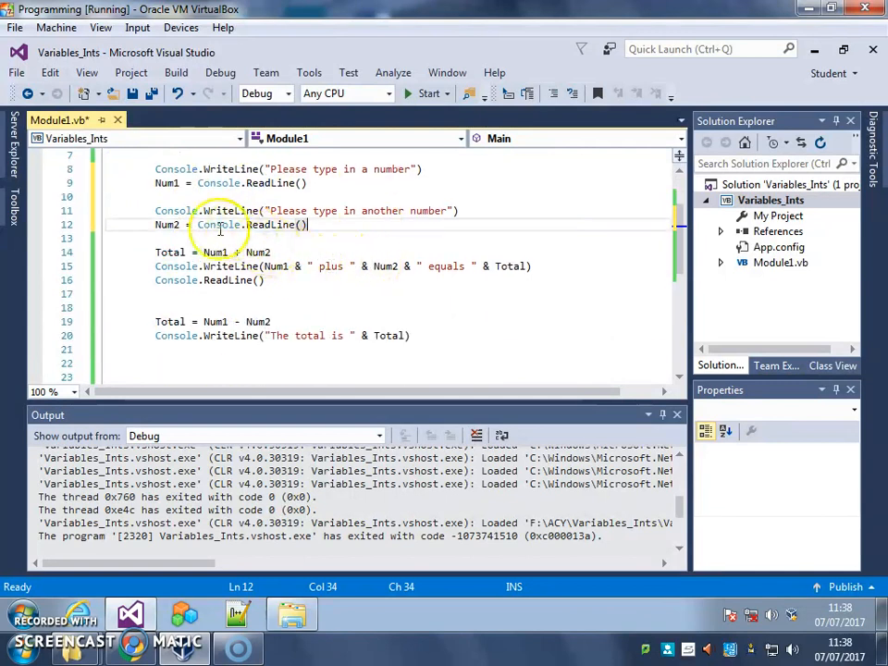
pyautogui.scroll(-3)
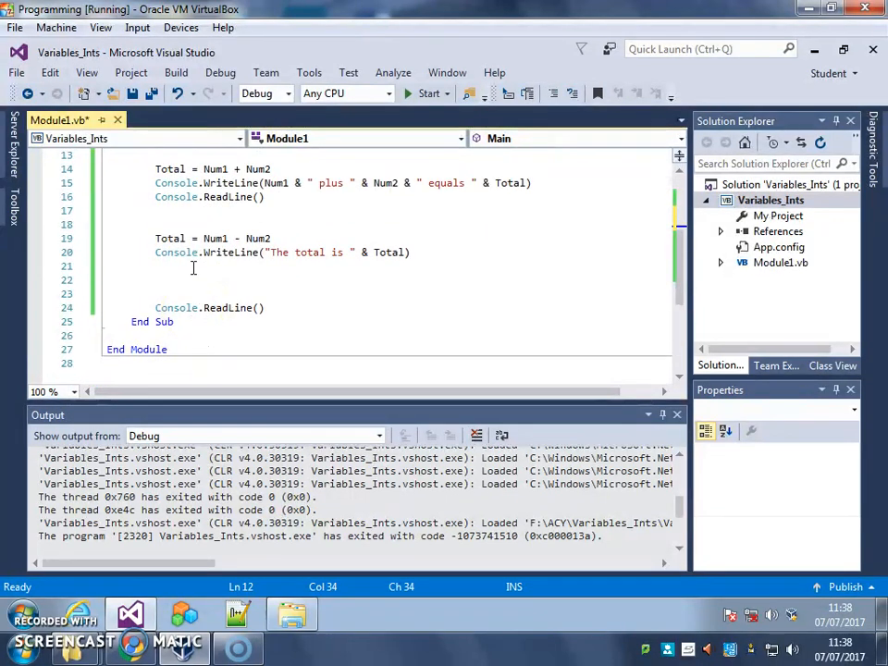
pyautogui.scroll(3)
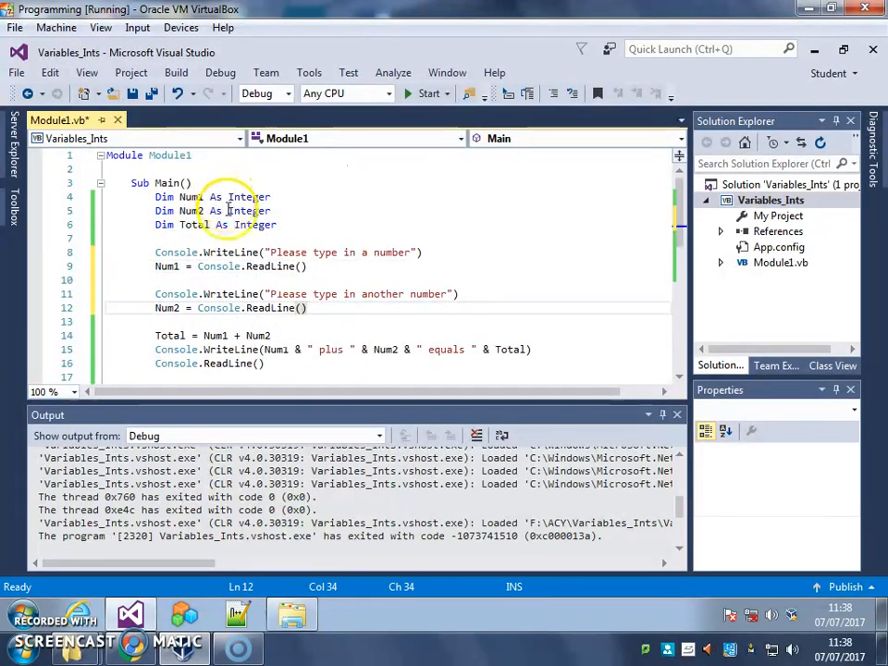
pyautogui.moveTo(422, 251)
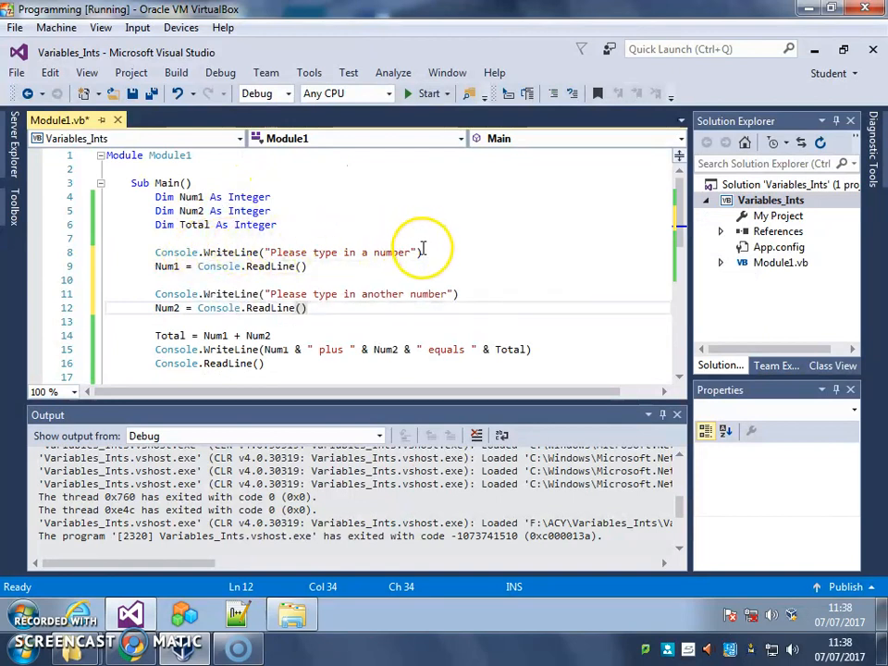
pyautogui.moveTo(219, 266)
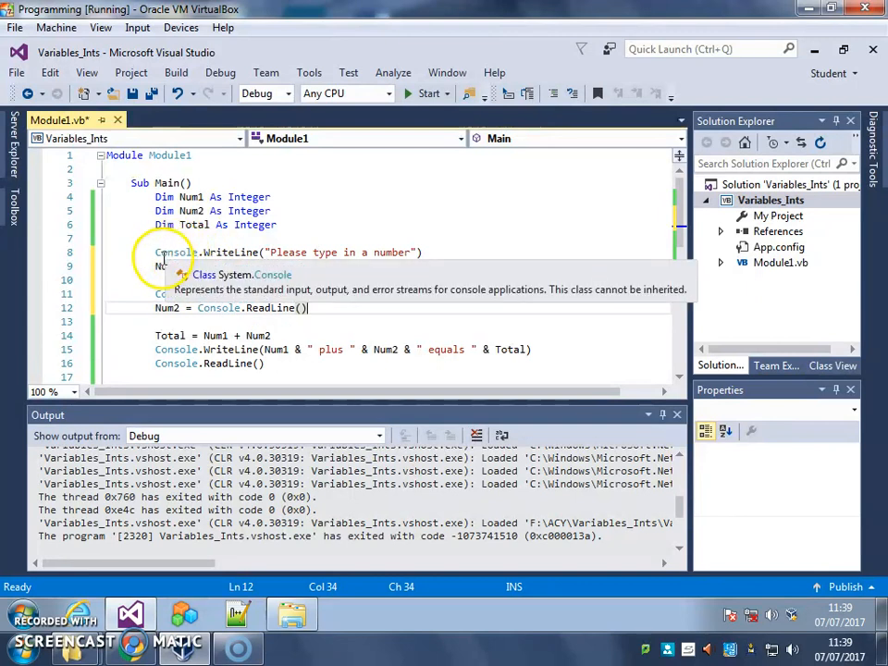
pyautogui.click(311, 266)
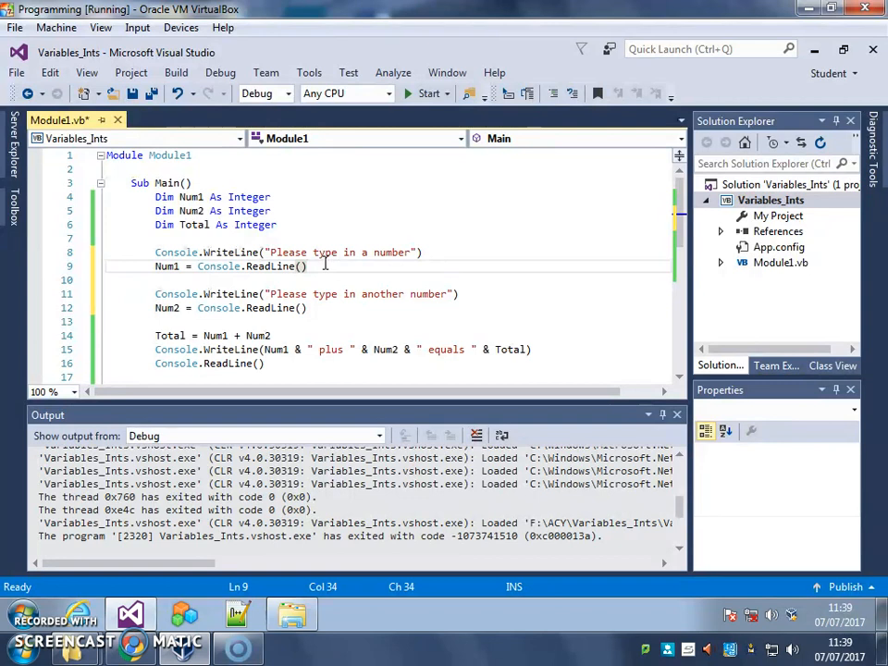
pyautogui.moveTo(366, 263)
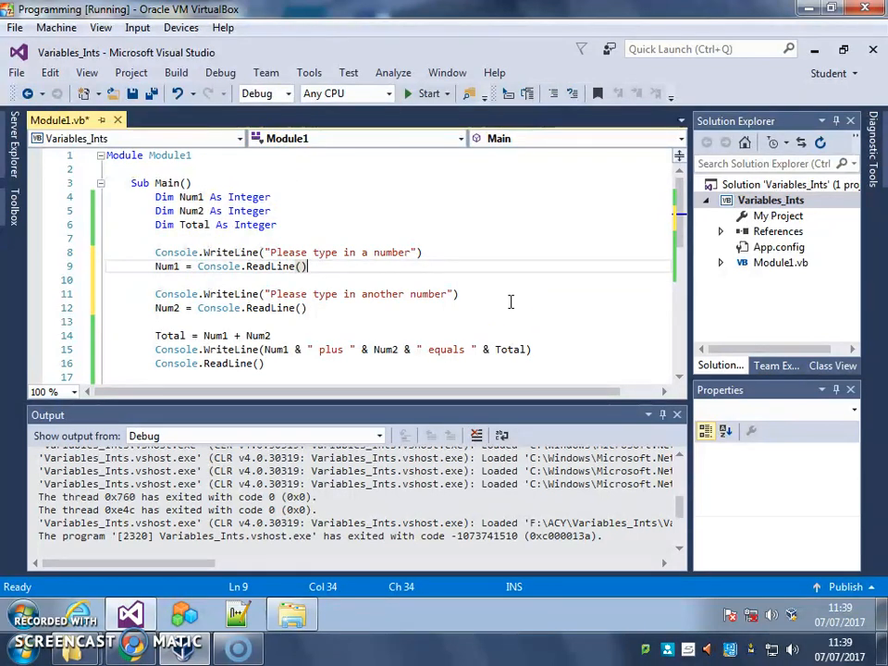
pyautogui.moveTo(609, 185)
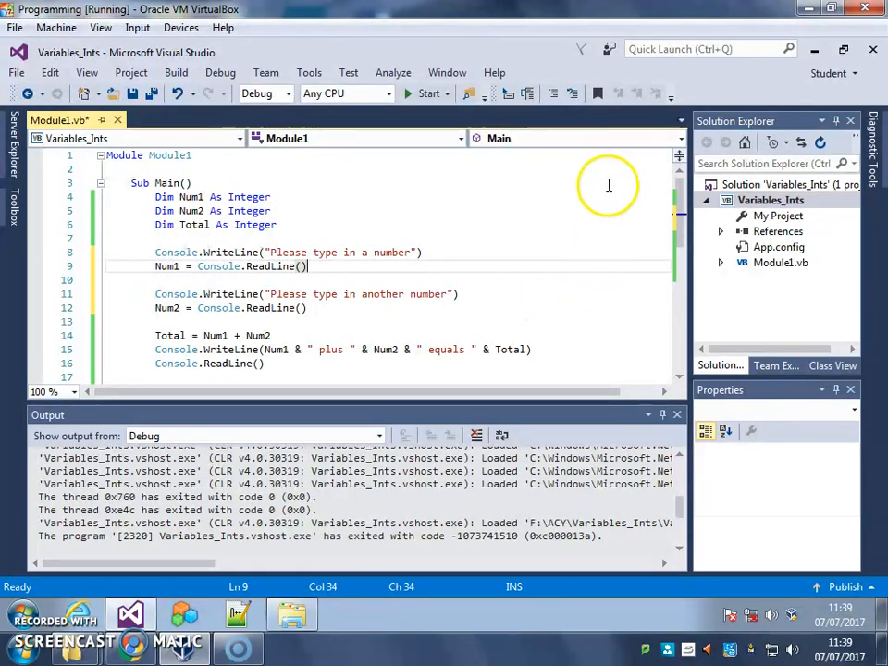
pyautogui.moveTo(387, 152)
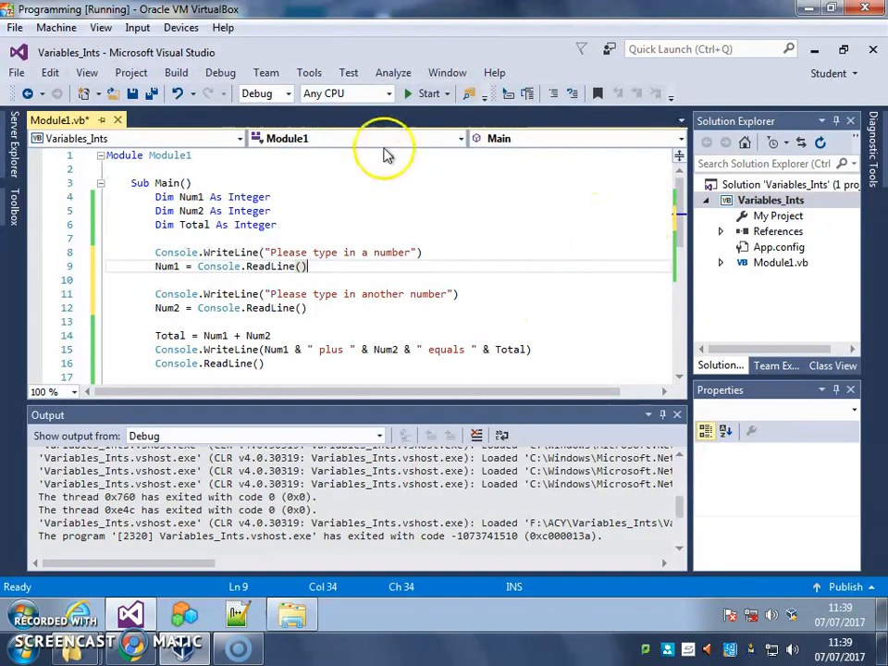
pyautogui.moveTo(429, 93)
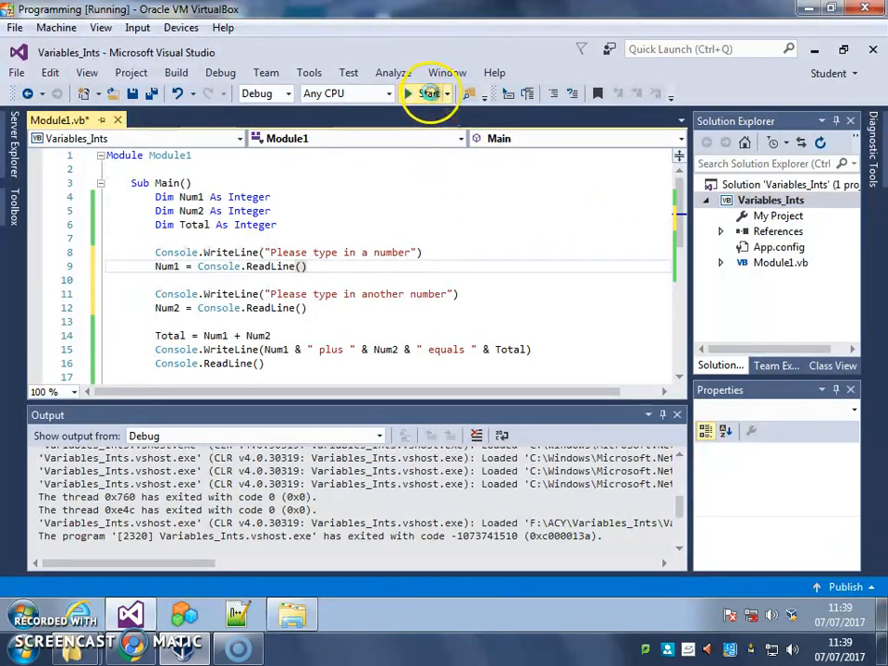
# Run the program, enter 54 and 935, and get the sum 989 reported
pyautogui.click(430, 93)
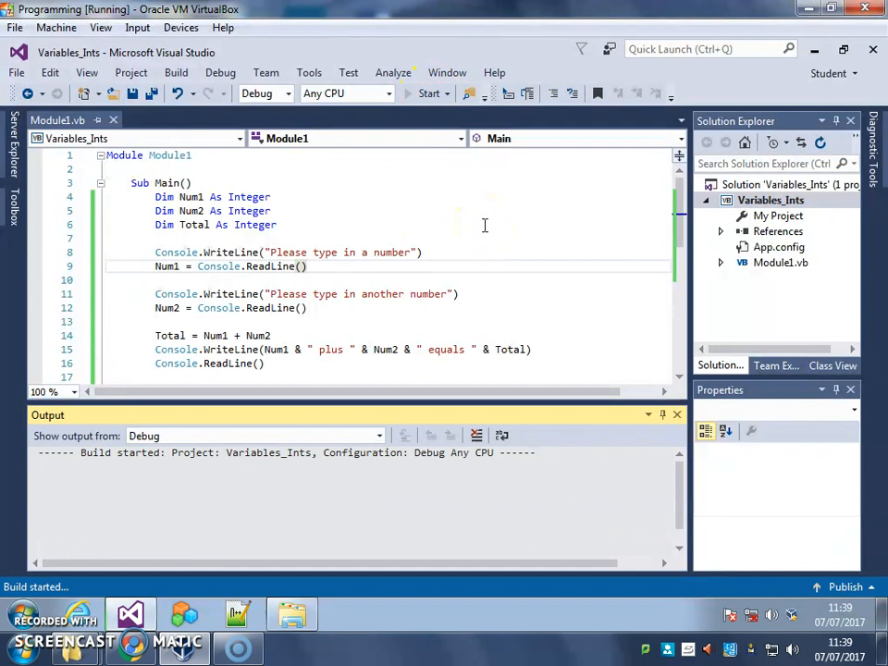
pyautogui.click(429, 93)
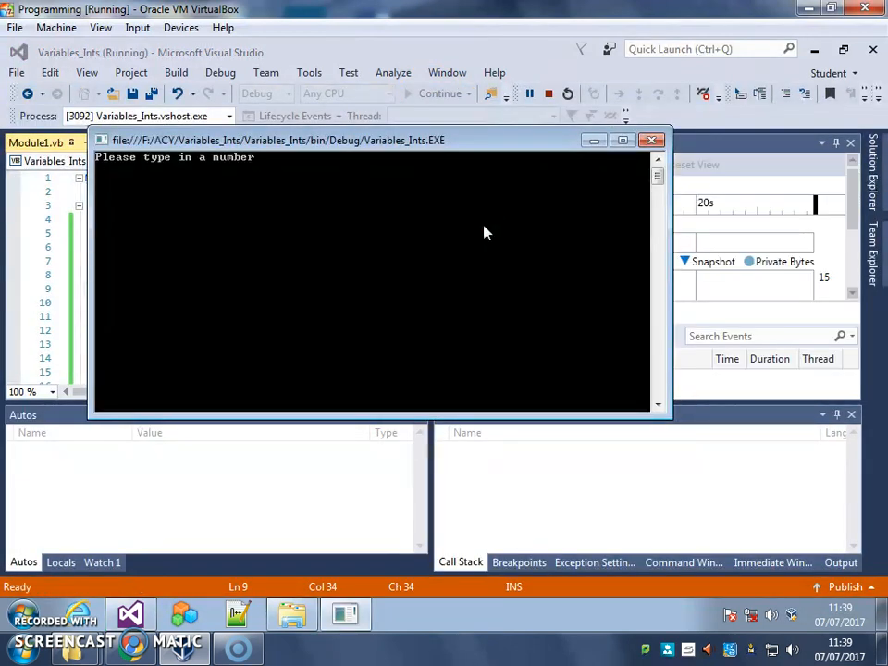
pyautogui.write('54')
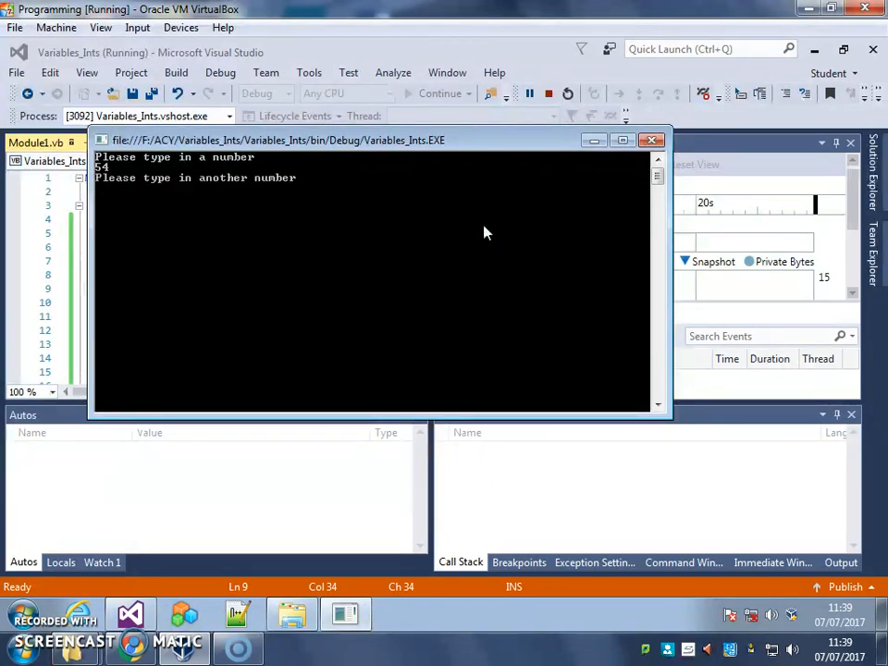
pyautogui.write('935')
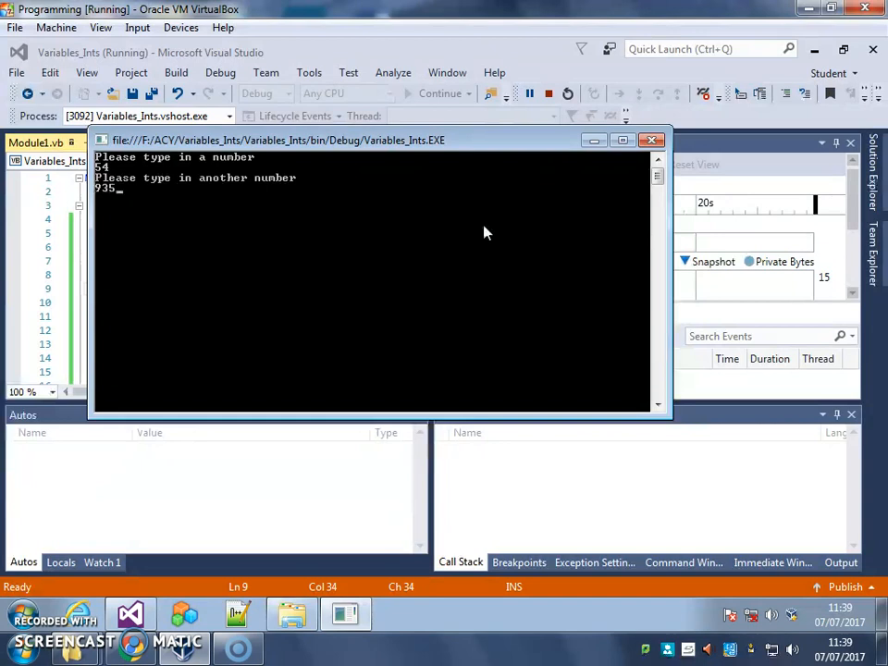
pyautogui.press('Return')
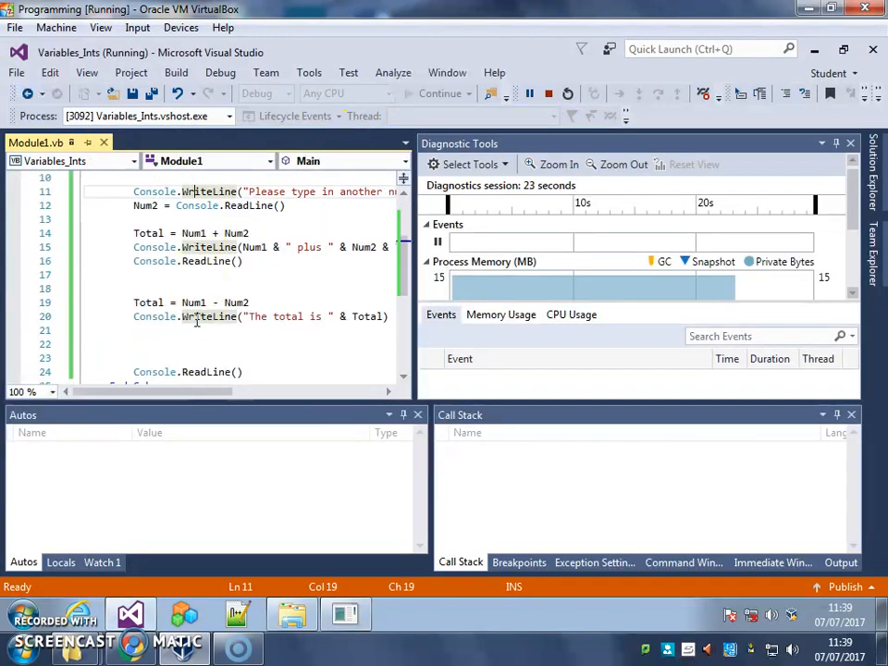
pyautogui.moveTo(347, 614)
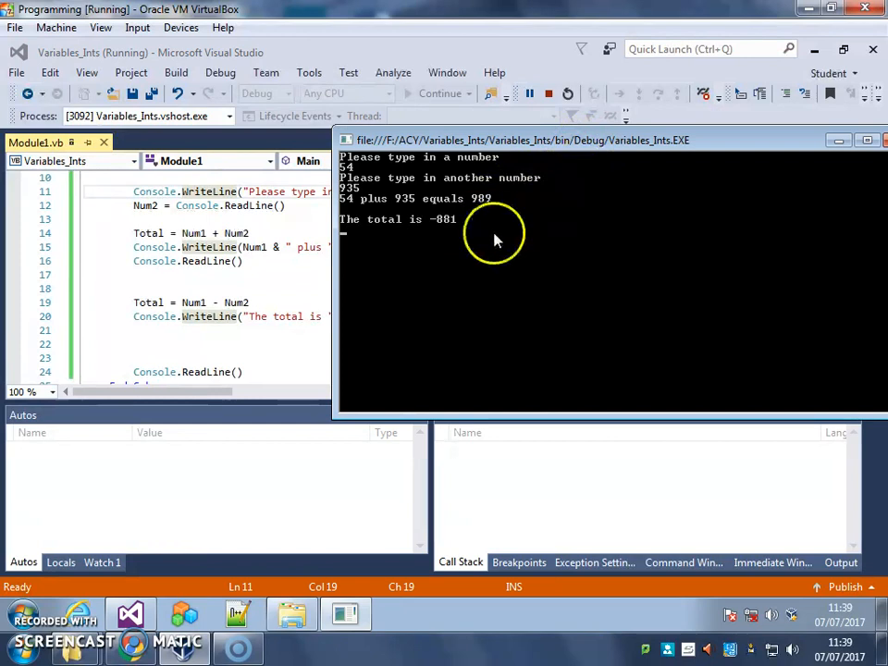
pyautogui.moveTo(385, 202)
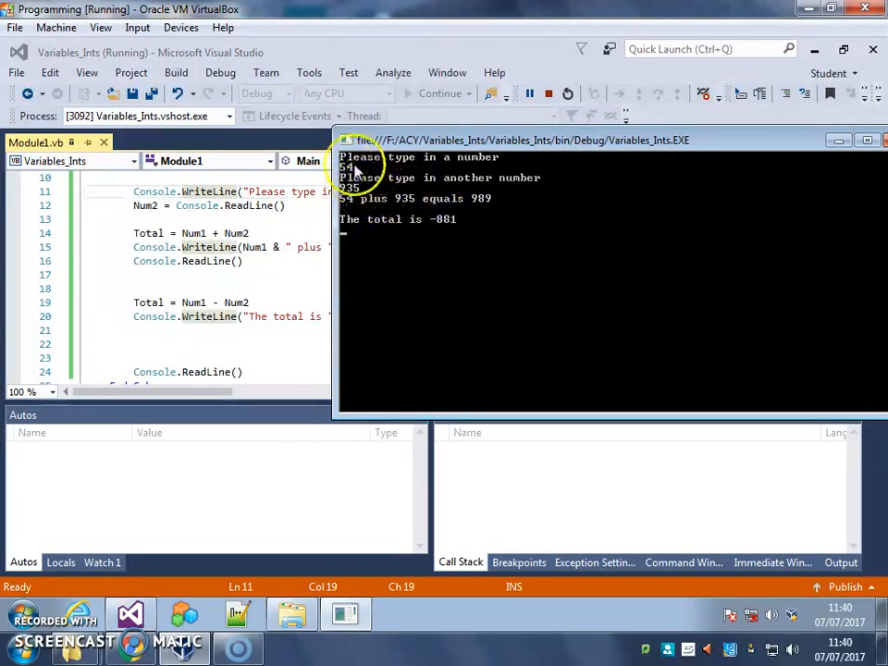
pyautogui.moveTo(637, 188)
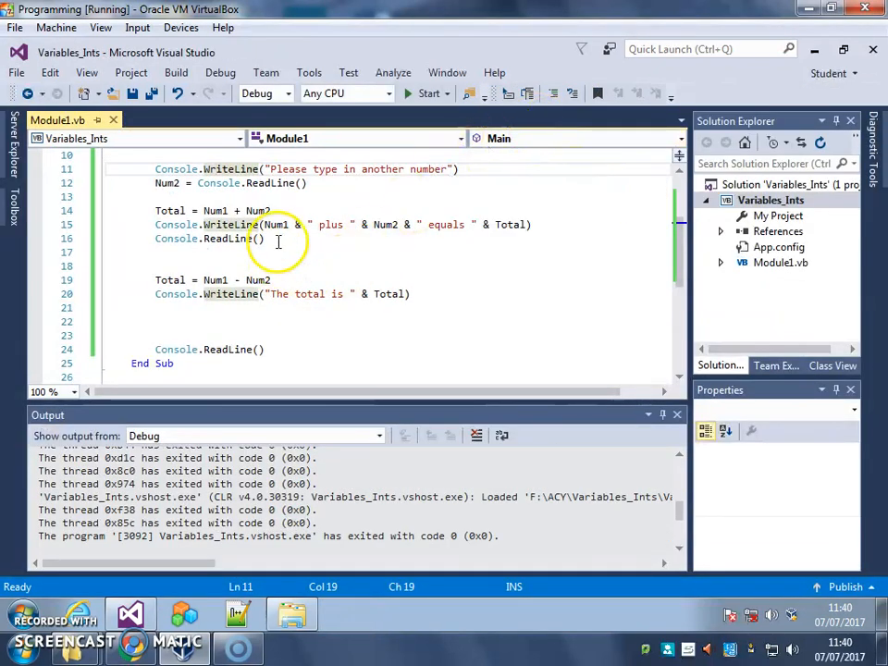
pyautogui.scroll(3)
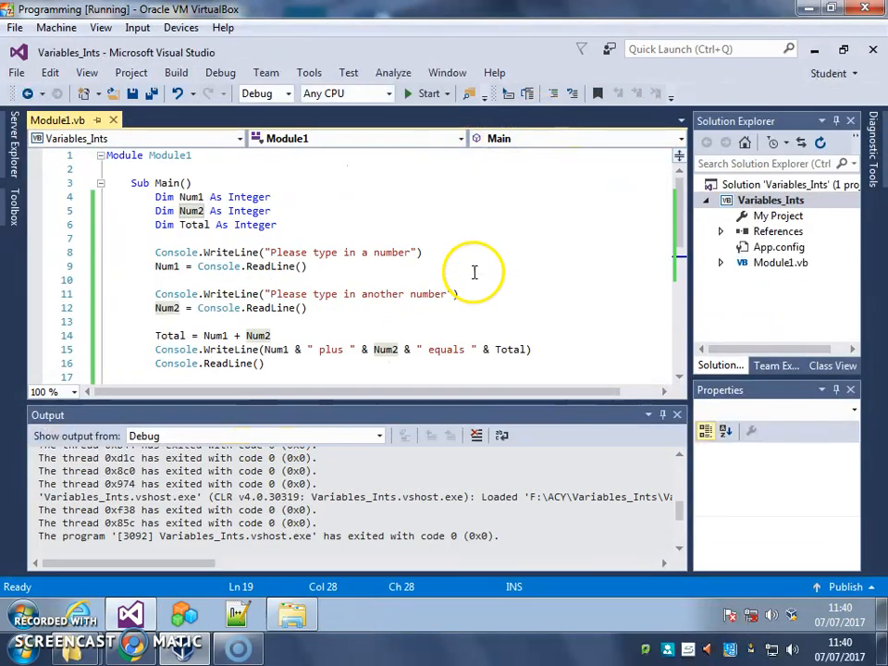
pyautogui.moveTo(274, 307)
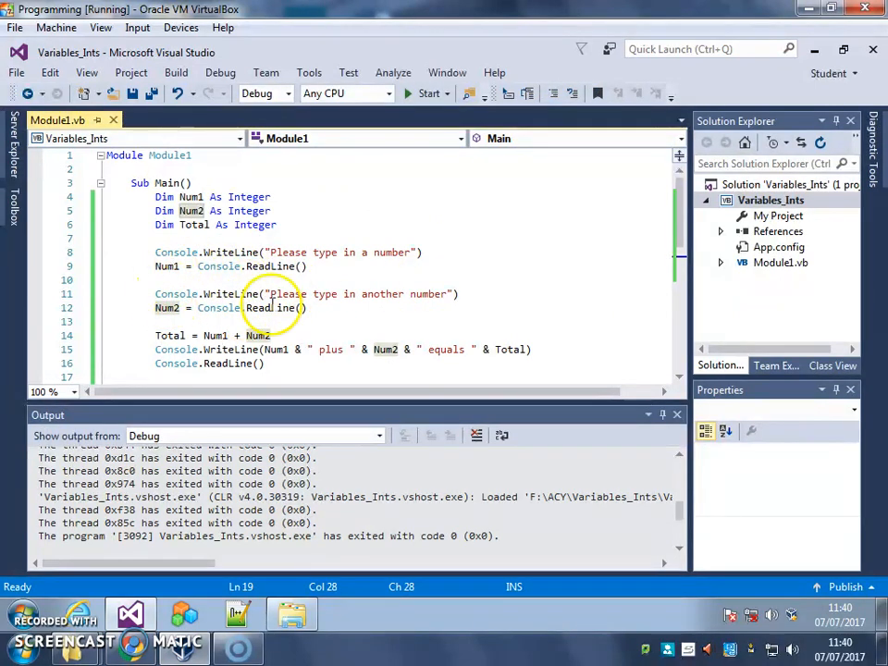
pyautogui.click(396, 307)
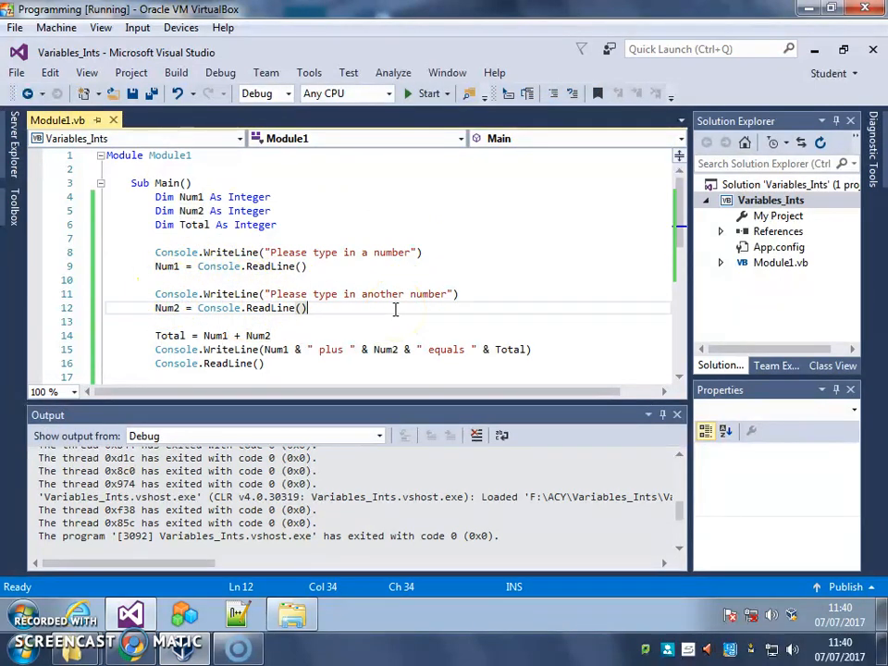